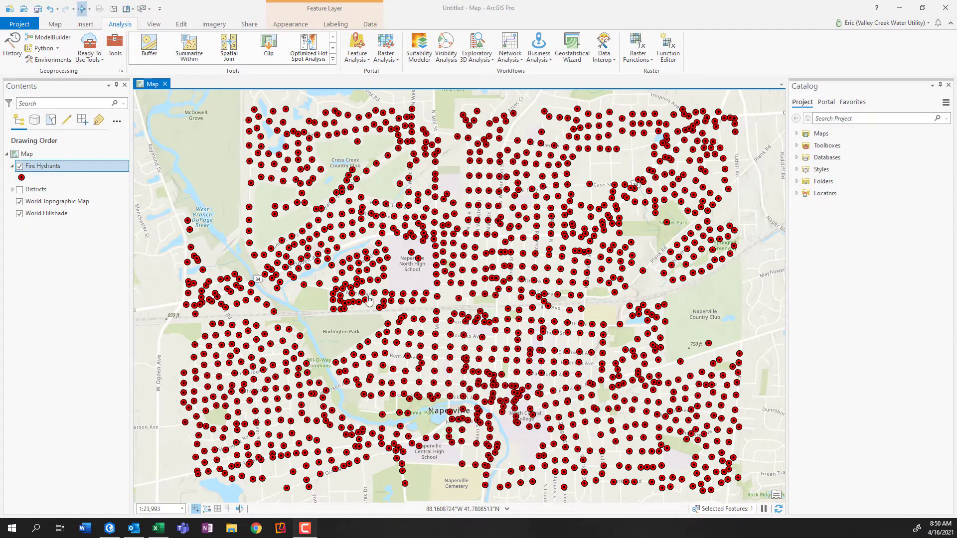
Open the Fire Hydrants attribute table listing its 1,373 hydrant records.
{"action": "right_click", "coordinate": [43, 165]}
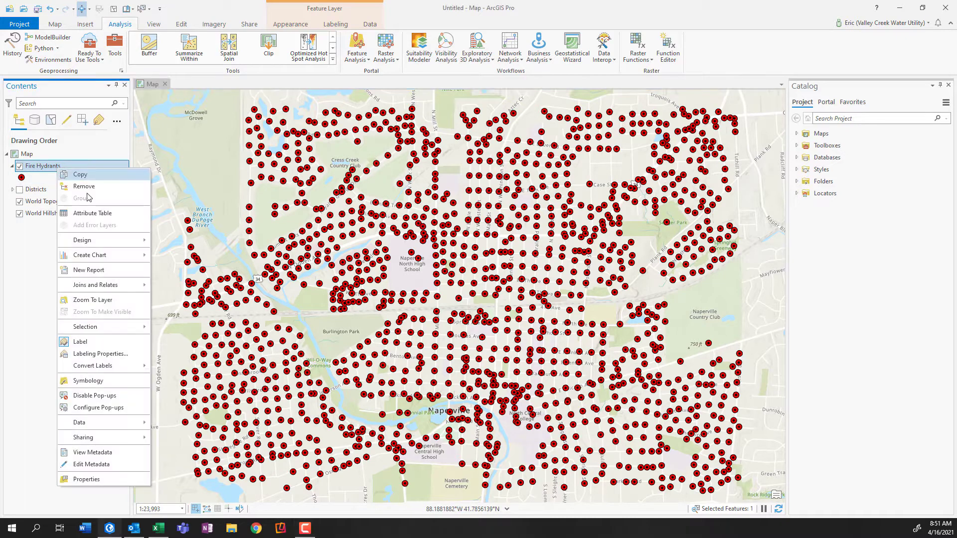
{"action": "left_click", "coordinate": [92, 213]}
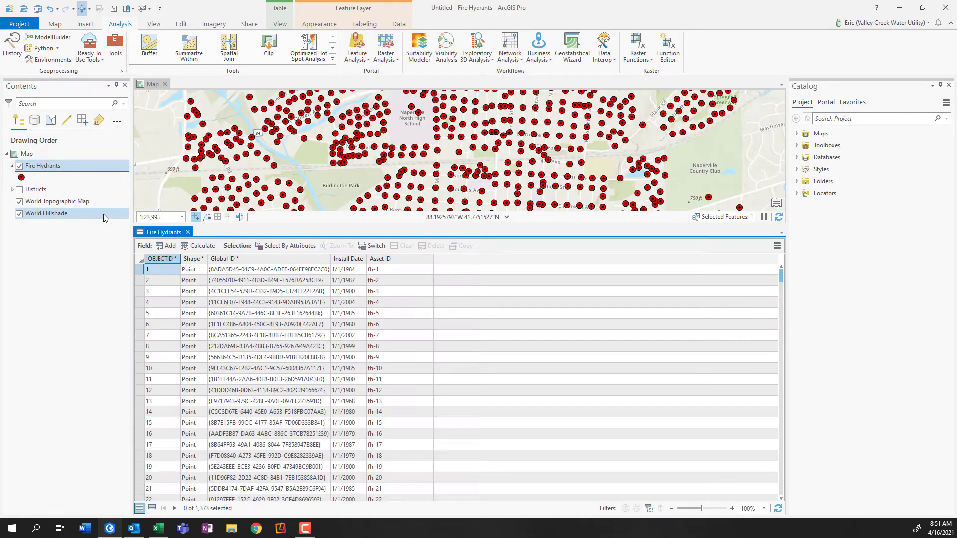
{"action": "left_click", "coordinate": [19, 213]}
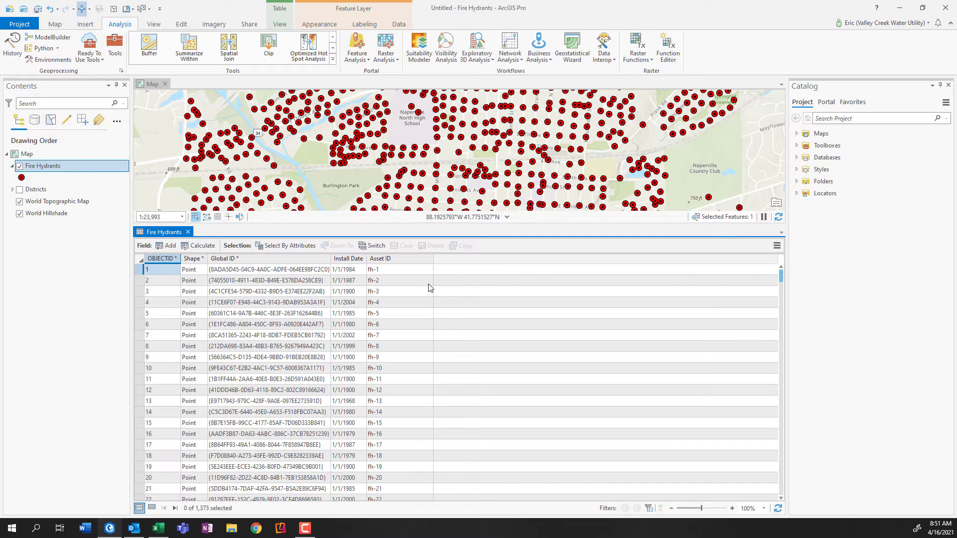
{"action": "mouse_move", "coordinate": [546, 292]}
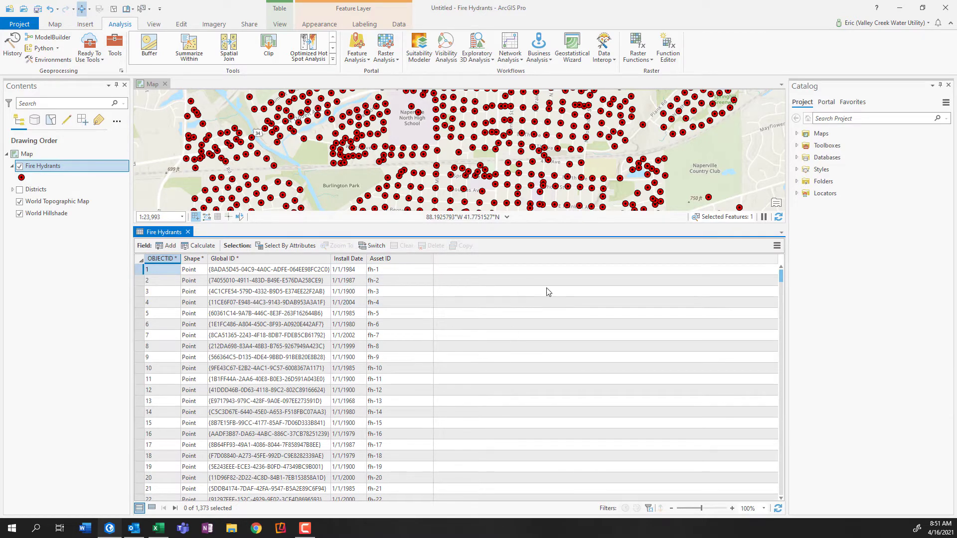
{"action": "mouse_move", "coordinate": [532, 307]}
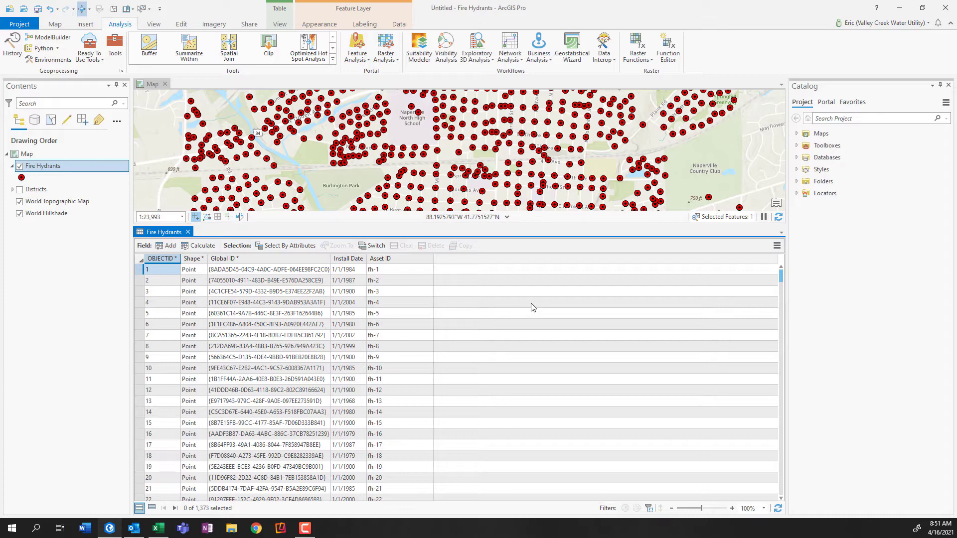
{"action": "mouse_move", "coordinate": [492, 293]}
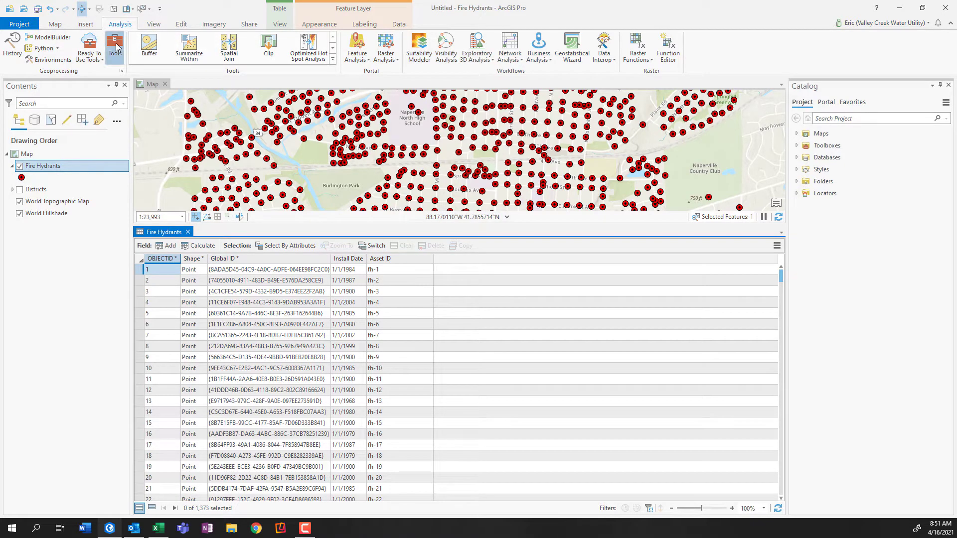
Find Add XY Coordinates with an 'xy' tool search and set Fire Hydrants as input.
{"action": "left_click", "coordinate": [115, 46]}
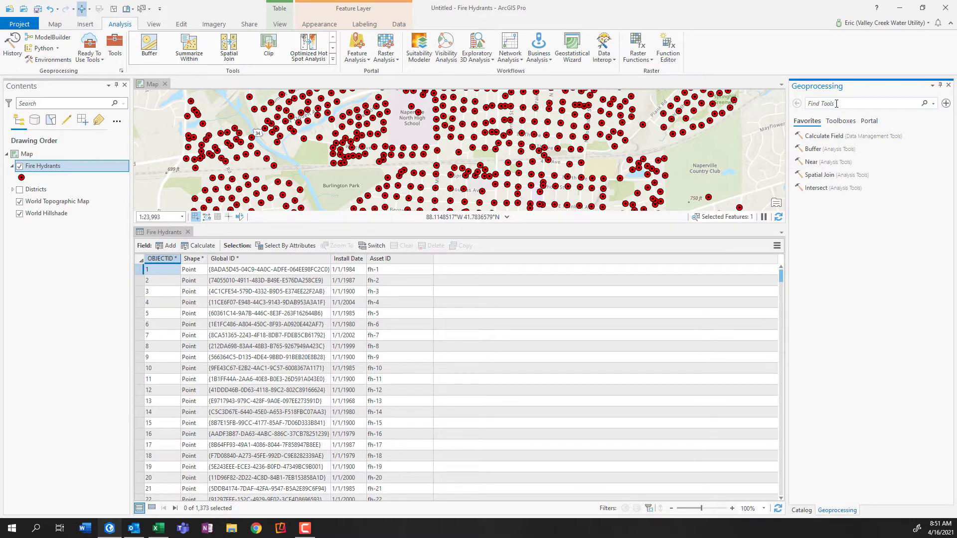
{"action": "type", "text": "xy"}
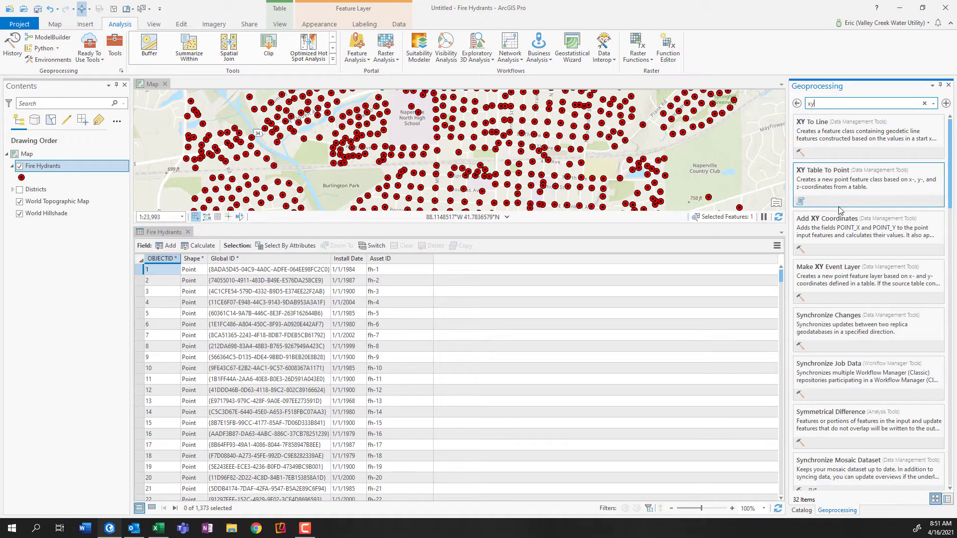
{"action": "mouse_move", "coordinate": [827, 217]}
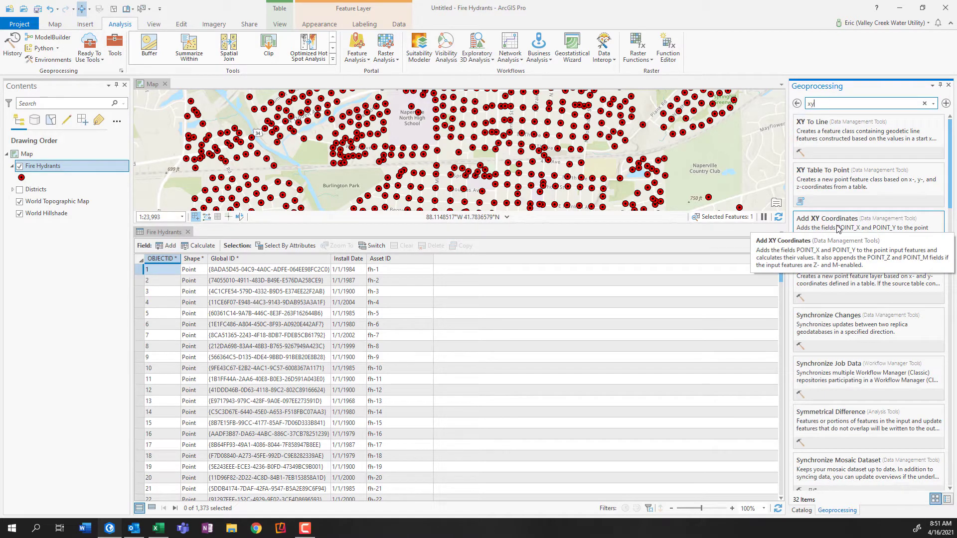
{"action": "left_click", "coordinate": [827, 219]}
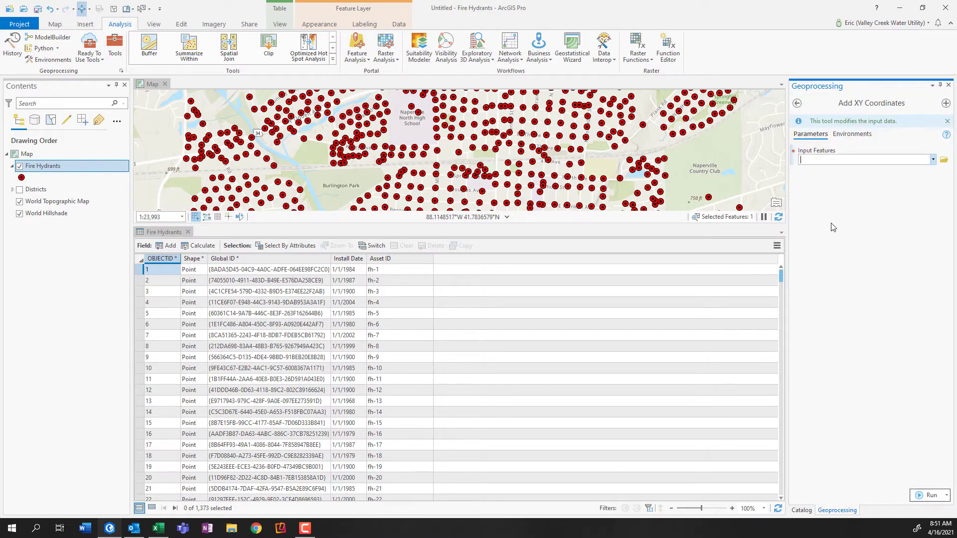
{"action": "left_click", "coordinate": [933, 159]}
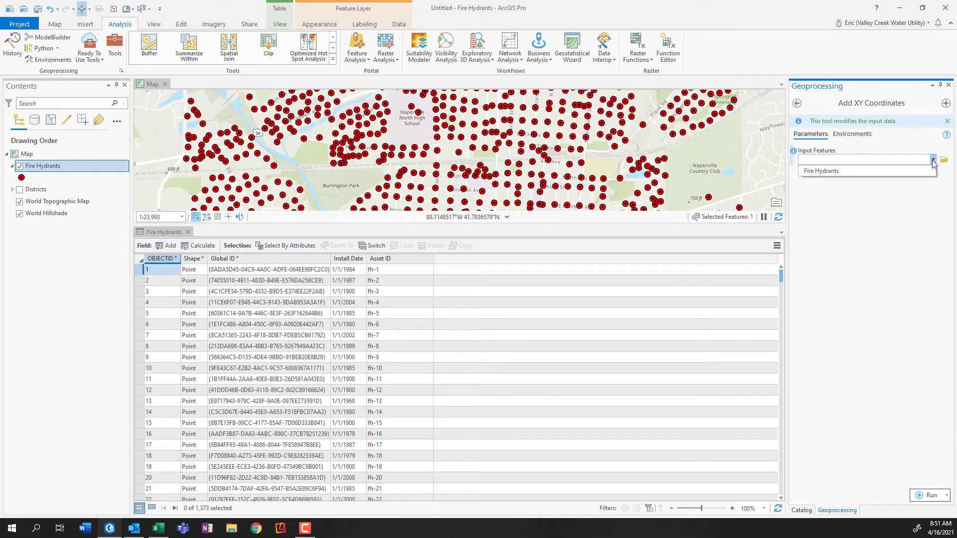
{"action": "left_click", "coordinate": [821, 171]}
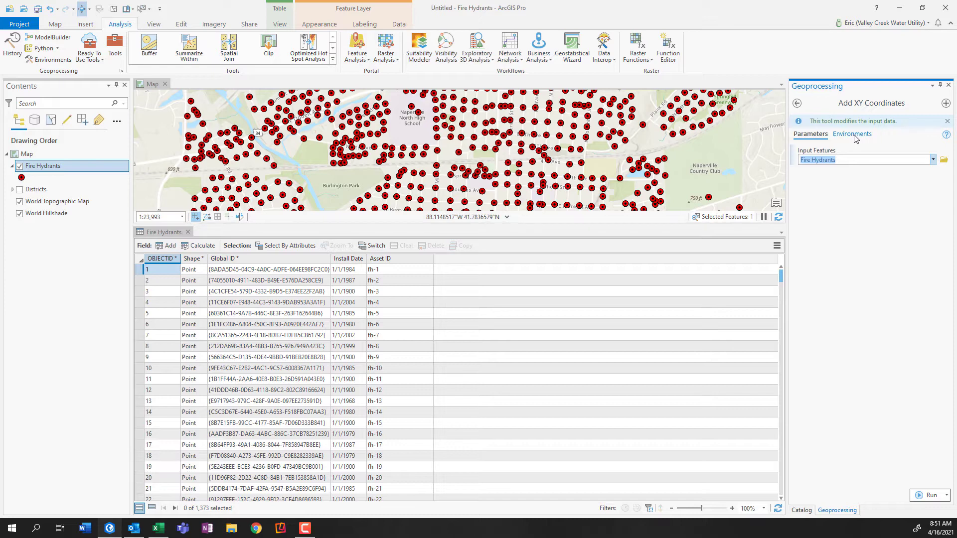
Set the tool's Output Coordinate System environment to WGS 1984.
{"action": "left_click", "coordinate": [851, 134]}
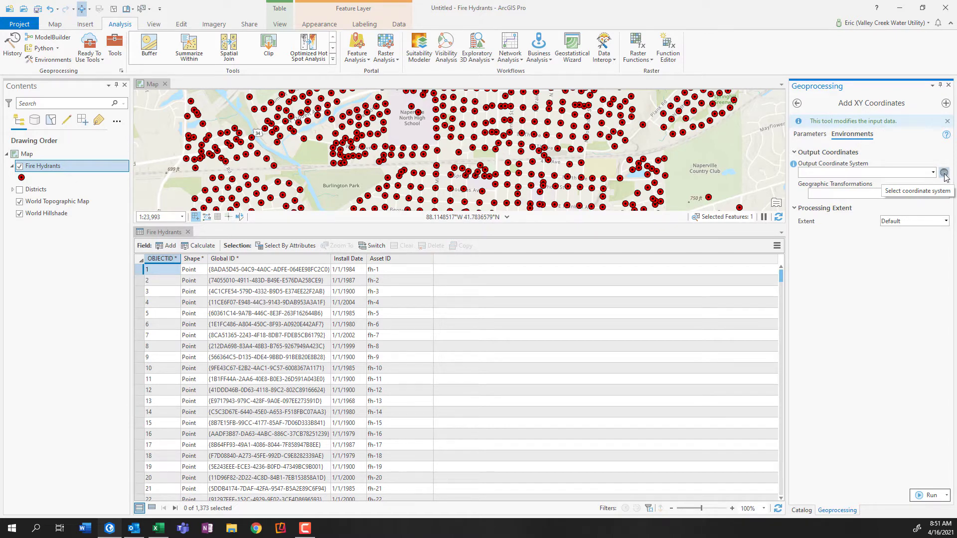
{"action": "left_click", "coordinate": [944, 172]}
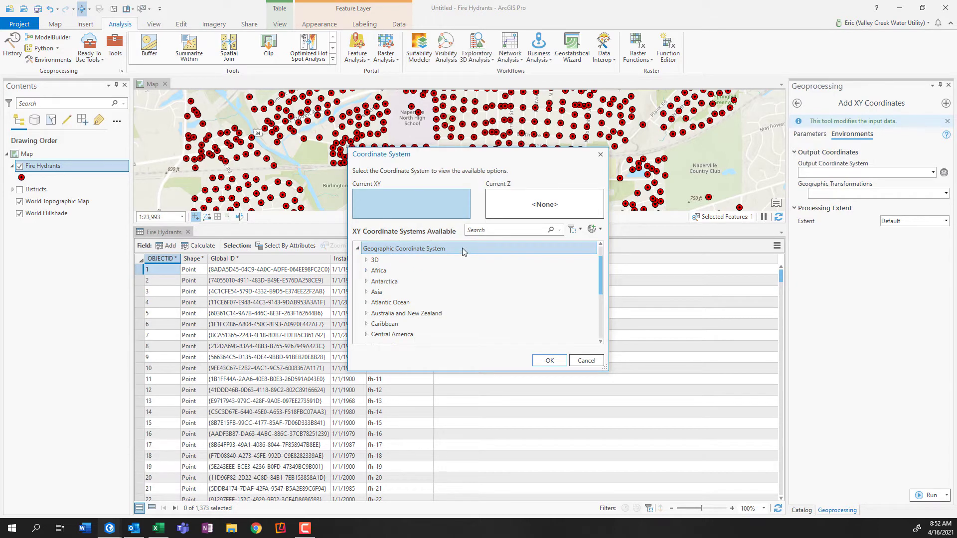
{"action": "left_click", "coordinate": [501, 230]}
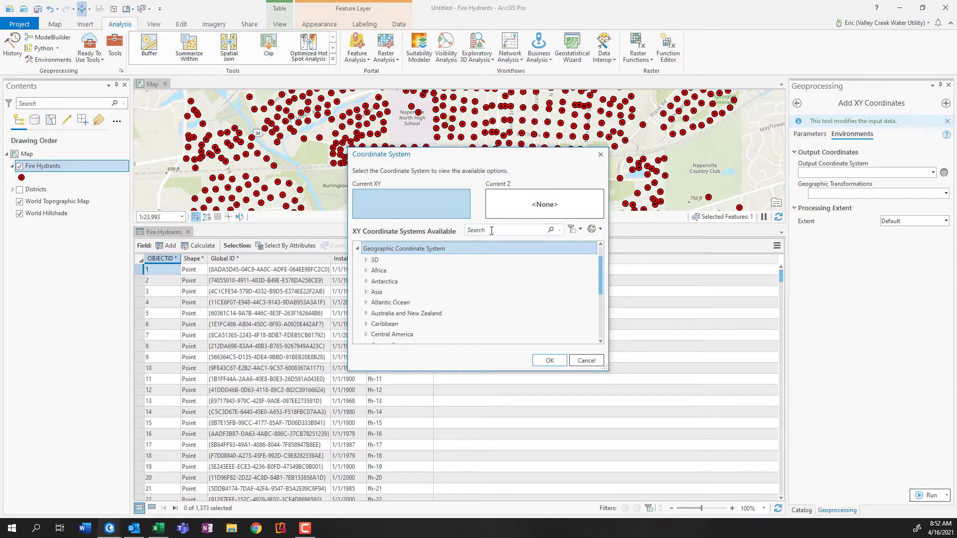
{"action": "type", "text": "w"}
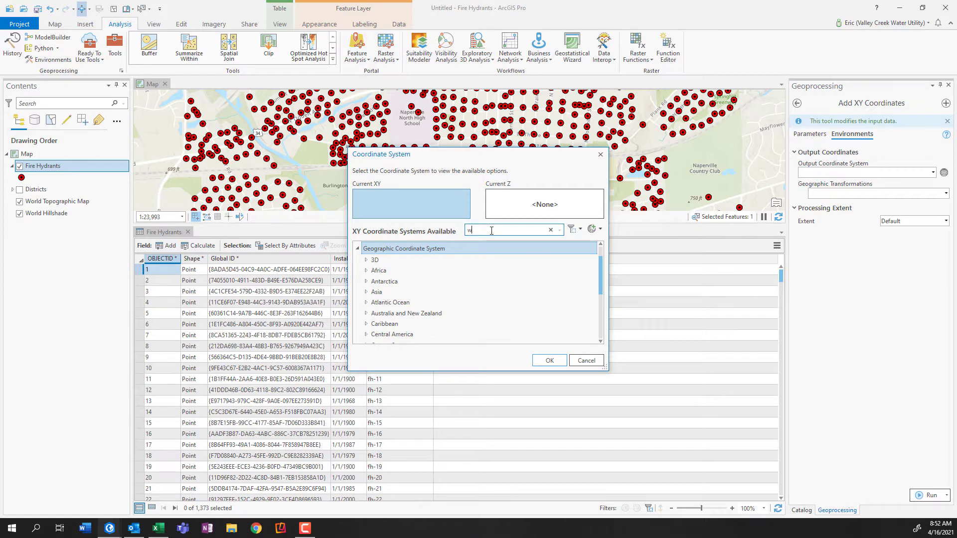
{"action": "type", "text": "wgs 1984"}
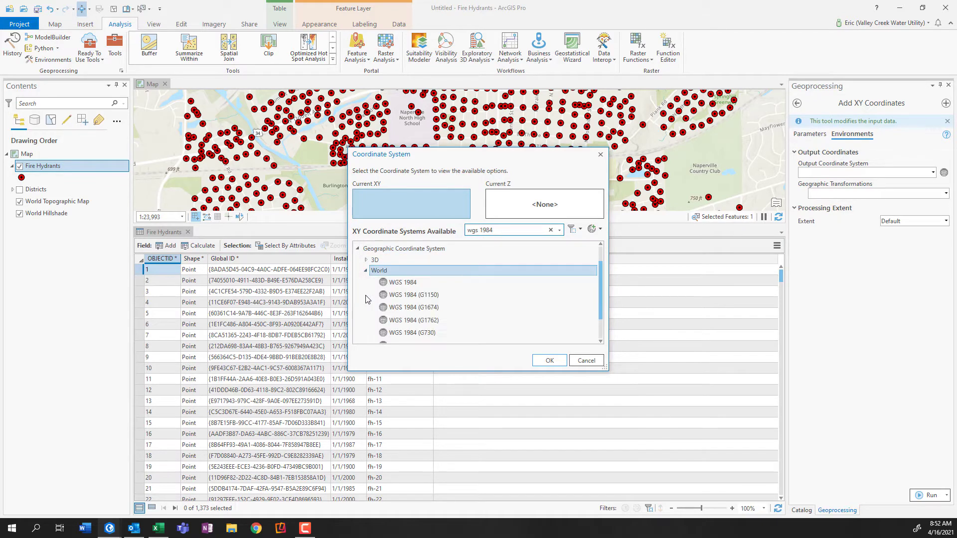
{"action": "mouse_move", "coordinate": [428, 248]}
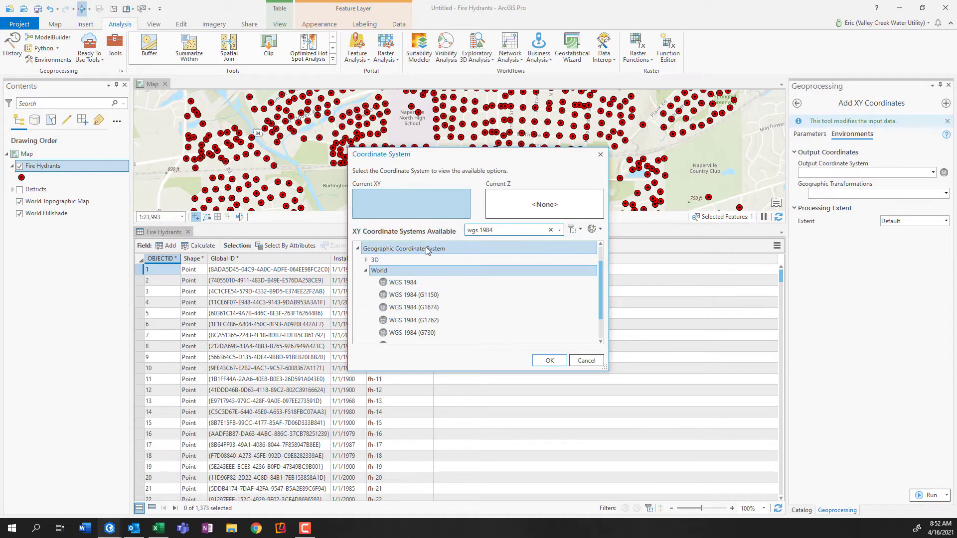
{"action": "left_click", "coordinate": [401, 282]}
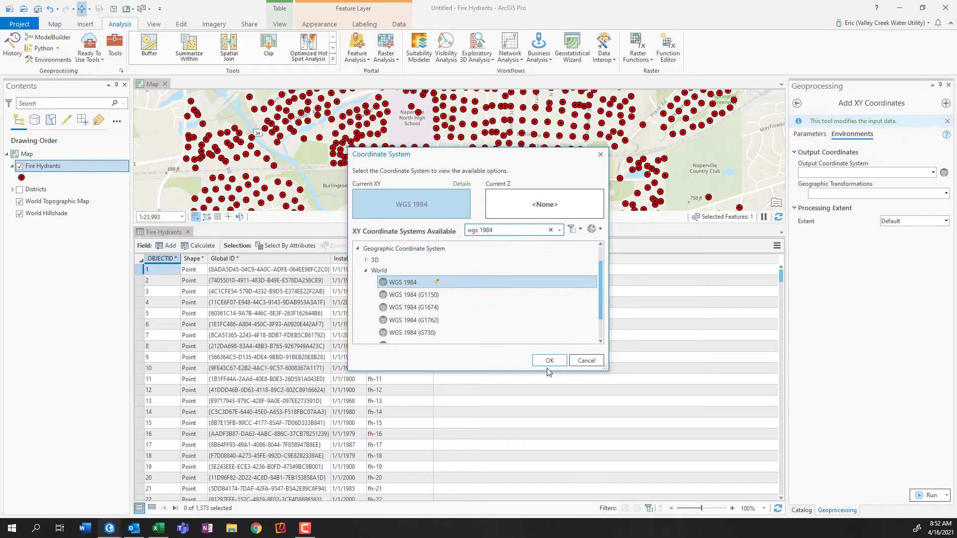
{"action": "left_click", "coordinate": [548, 360]}
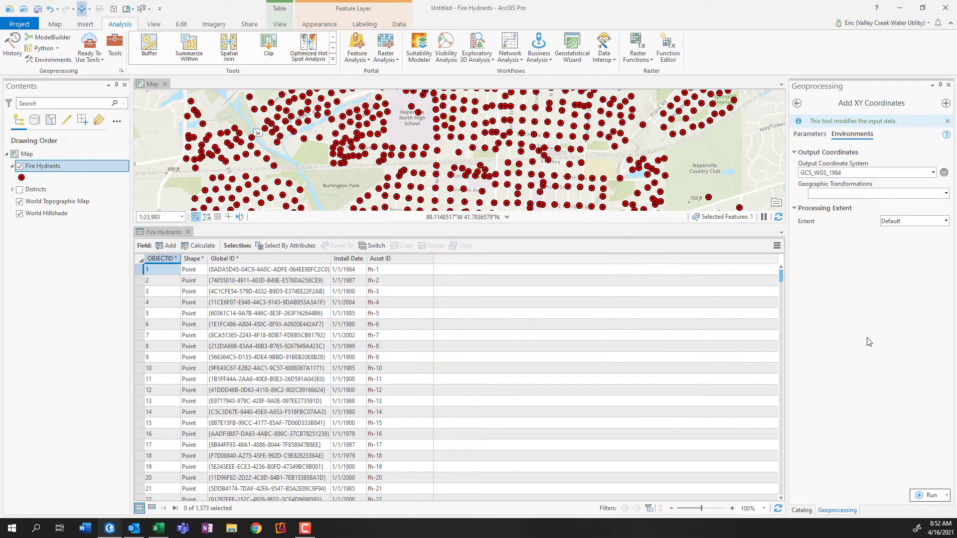
Run Add XY Coordinates and inspect the new POINT_X values in the table.
{"action": "left_click", "coordinate": [931, 495]}
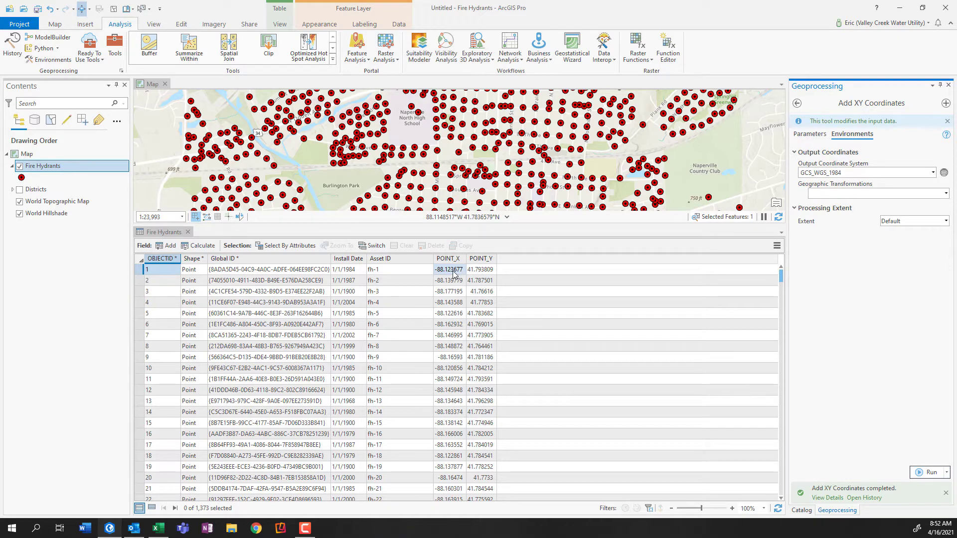
{"action": "left_click", "coordinate": [449, 280]}
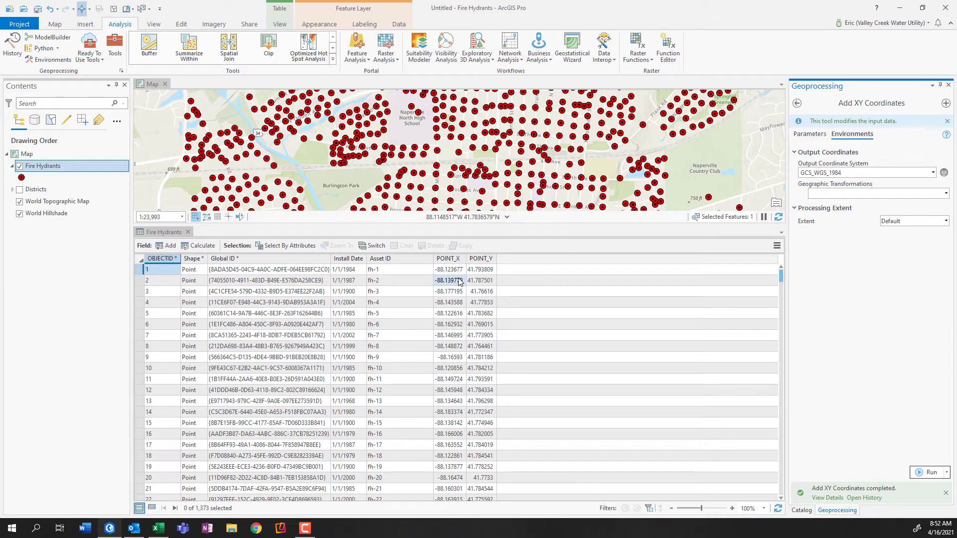
{"action": "left_click", "coordinate": [55, 24]}
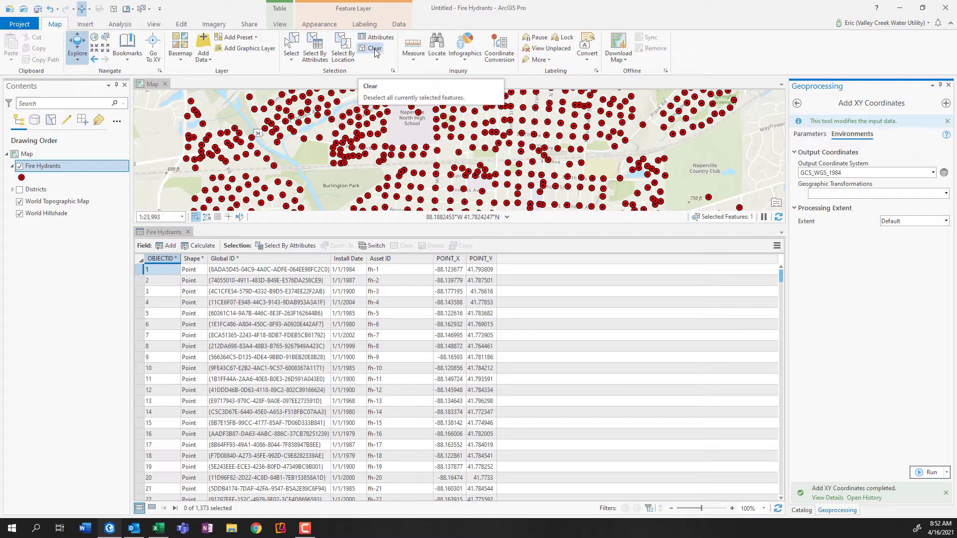
Clear the current selection, then switch it to select all 1,373 hydrant records.
{"action": "left_click", "coordinate": [375, 49]}
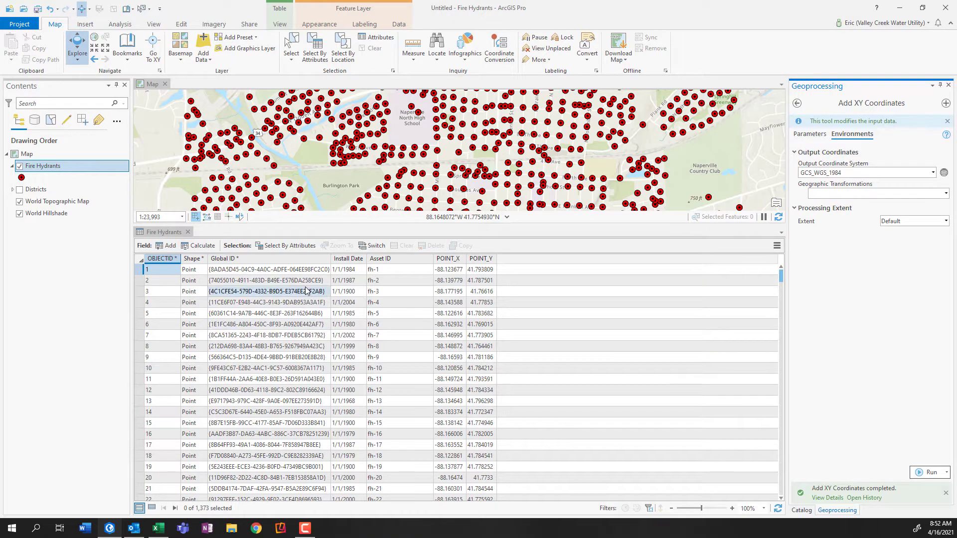
{"action": "left_click", "coordinate": [372, 245]}
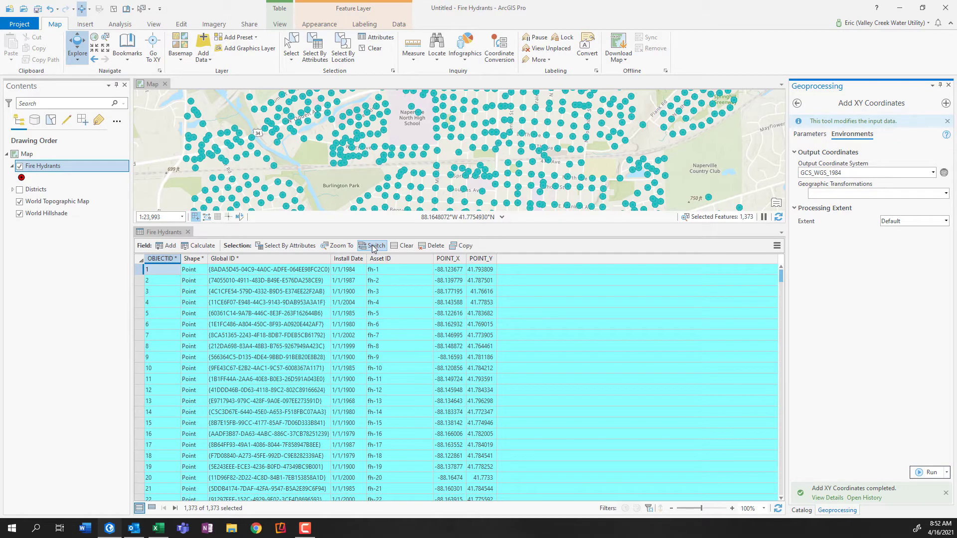
{"action": "mouse_move", "coordinate": [465, 246]}
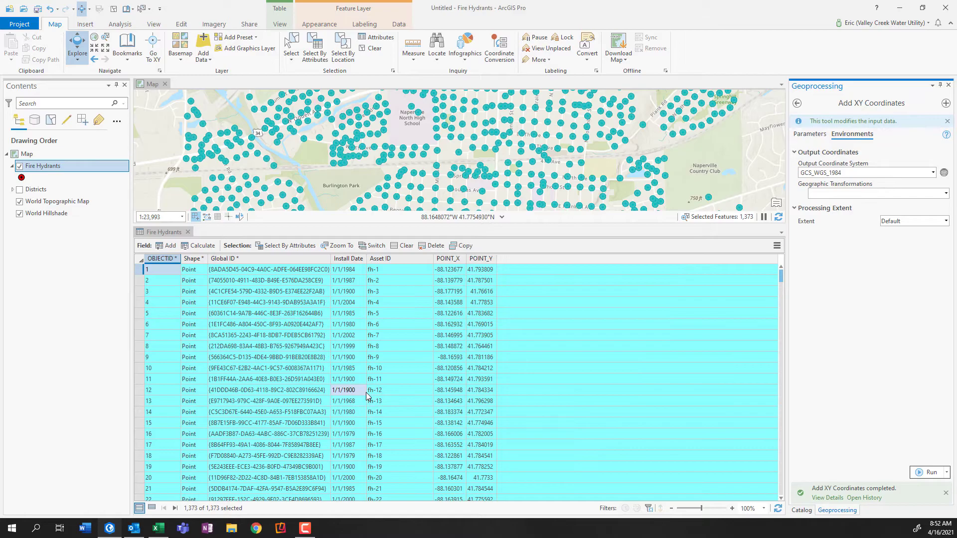
{"action": "left_click", "coordinate": [158, 528]}
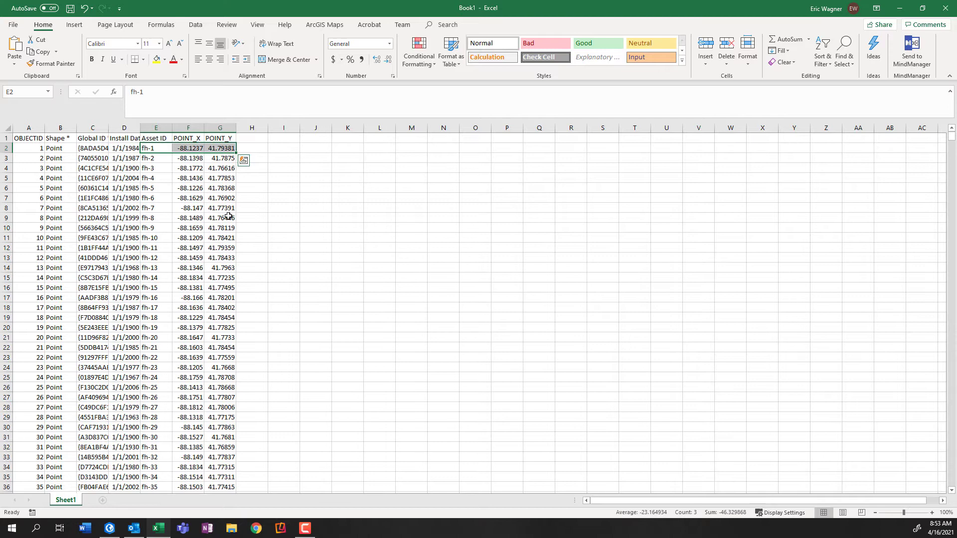
{"action": "mouse_move", "coordinate": [103, 500]}
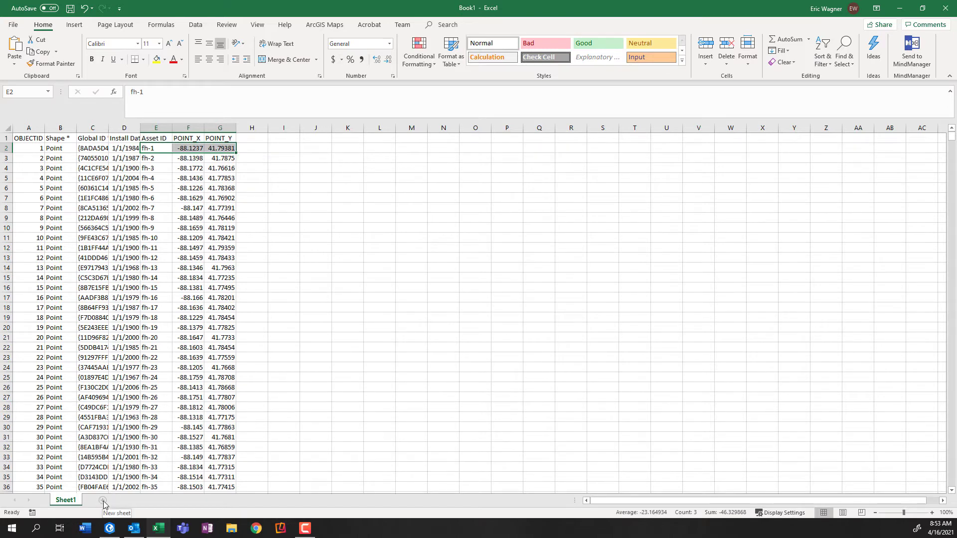
Add a blank second sheet to the workbook and return to ArcGIS Pro.
{"action": "left_click", "coordinate": [131, 500]}
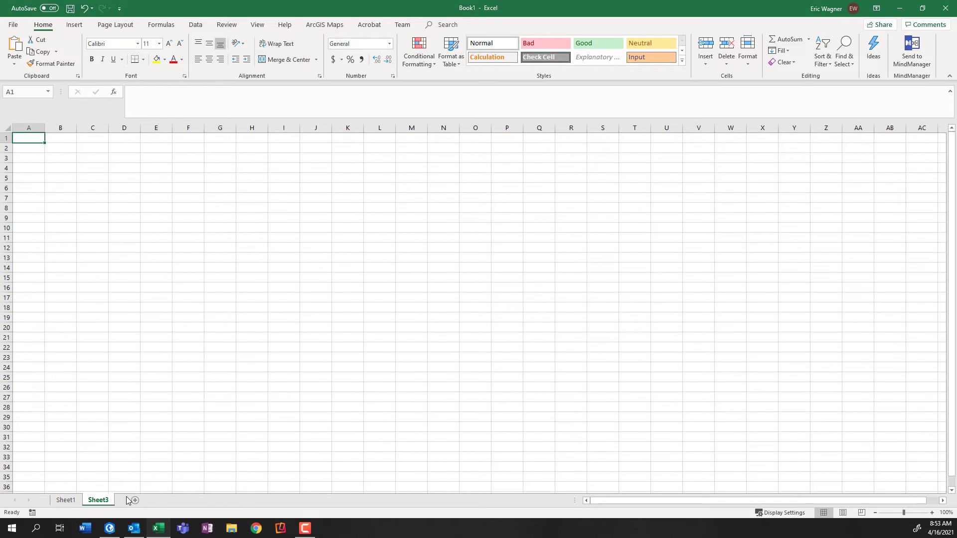
{"action": "left_click", "coordinate": [110, 528]}
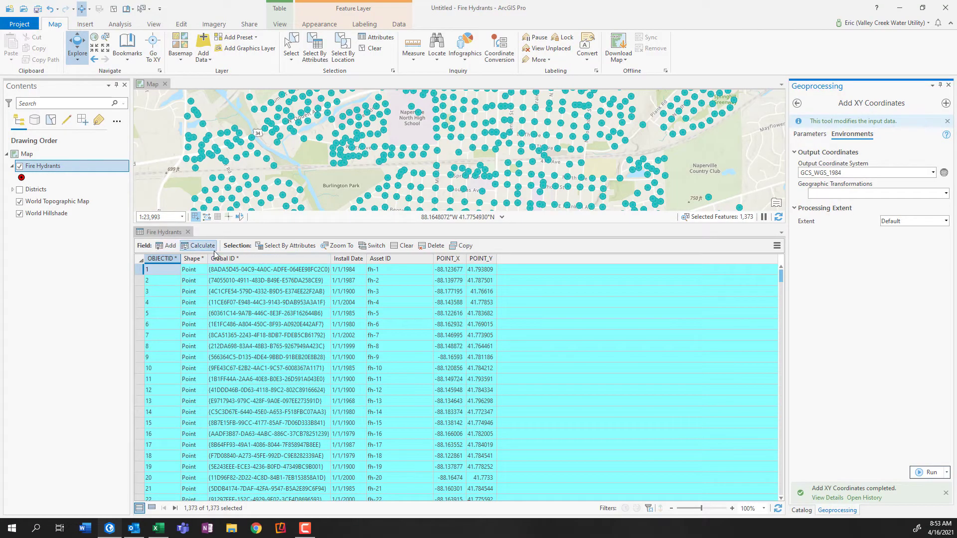
{"action": "mouse_move", "coordinate": [226, 258]}
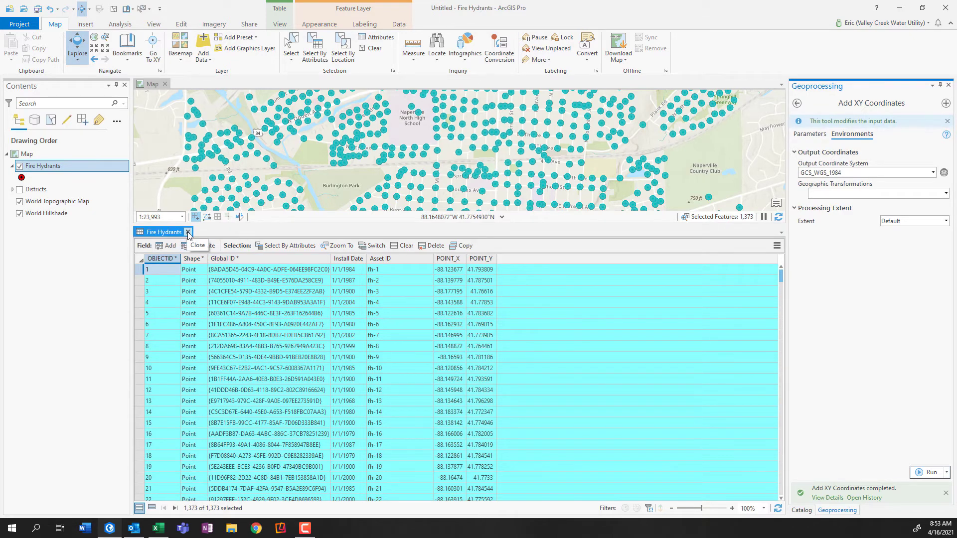
Close the hydrant table, clear the selection, and show Districts with its A–D legend expanded.
{"action": "left_click", "coordinate": [119, 24]}
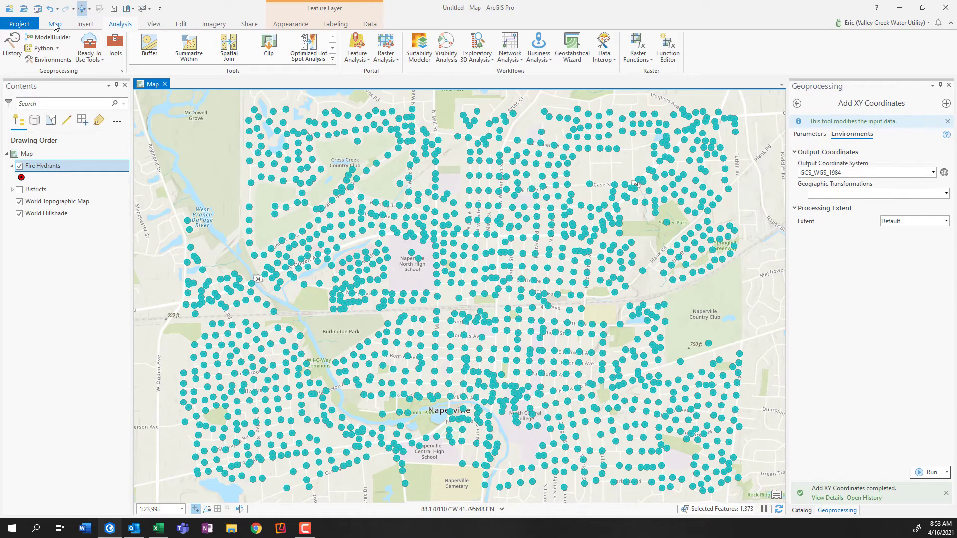
{"action": "left_click", "coordinate": [54, 24]}
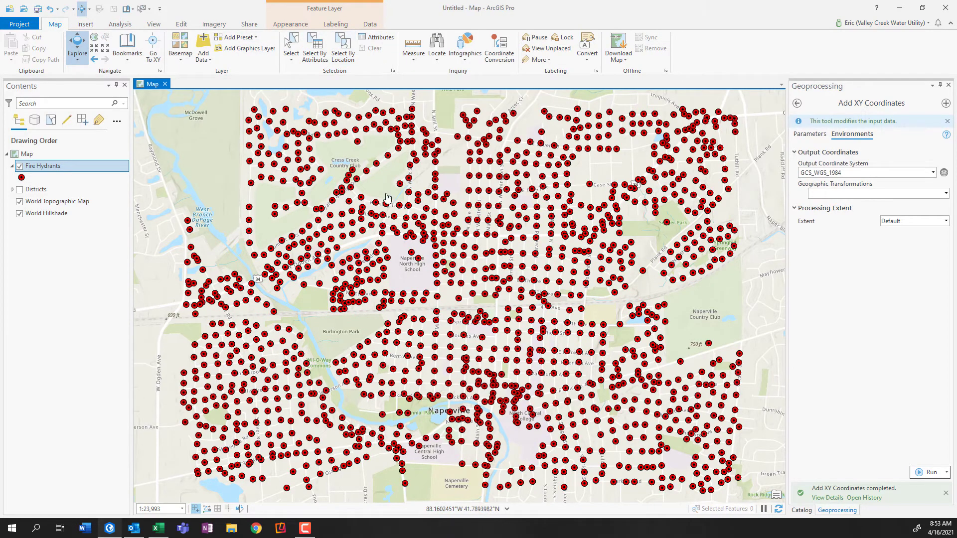
{"action": "left_click", "coordinate": [19, 189]}
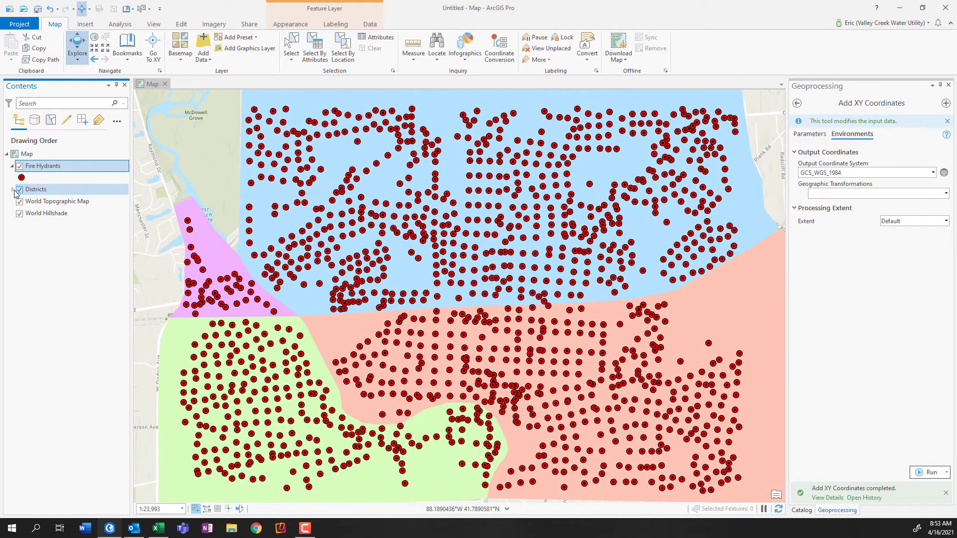
{"action": "left_click", "coordinate": [14, 190]}
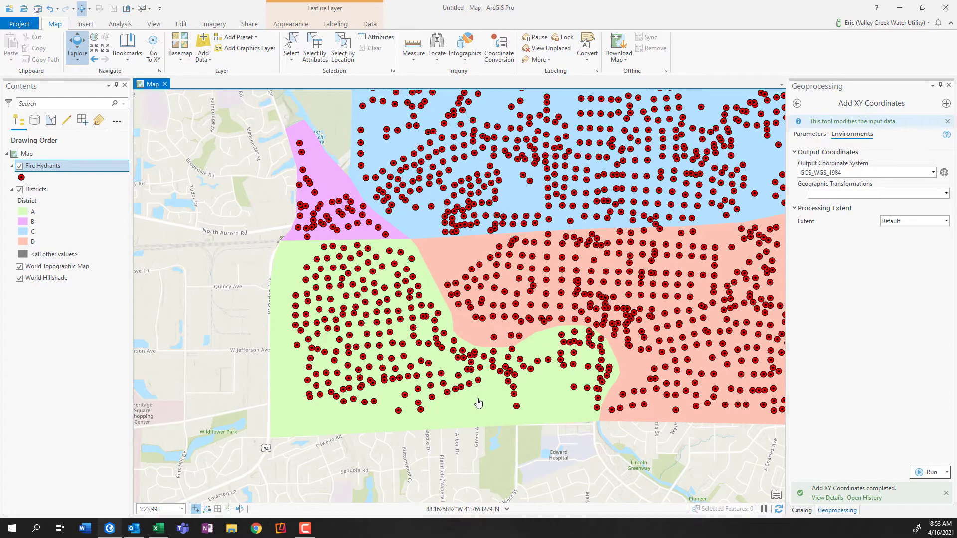
{"action": "mouse_move", "coordinate": [468, 402]}
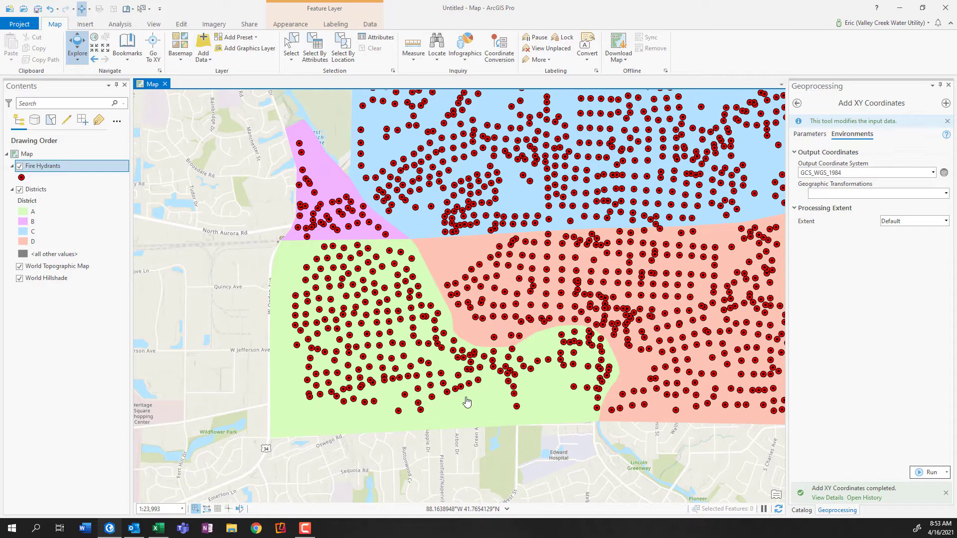
{"action": "mouse_move", "coordinate": [470, 420]}
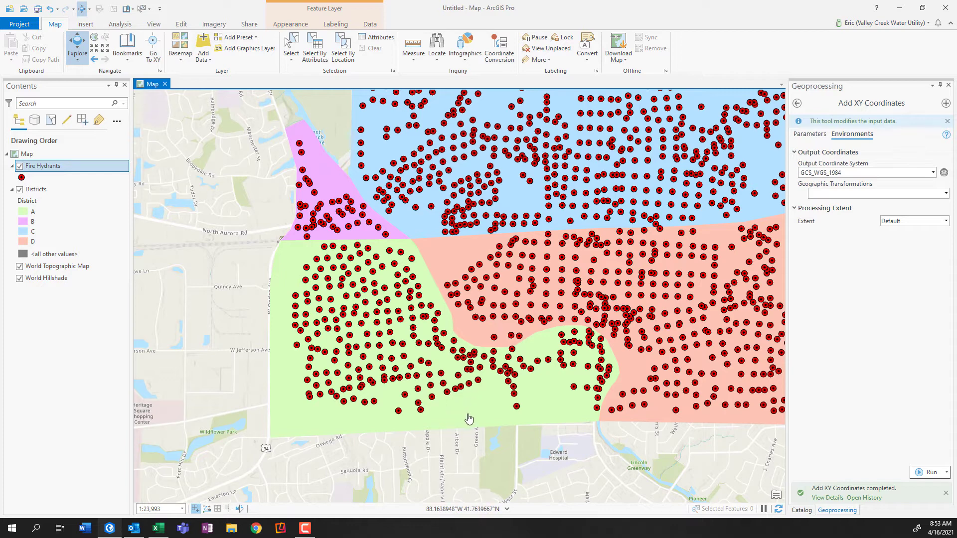
{"action": "mouse_move", "coordinate": [288, 240]}
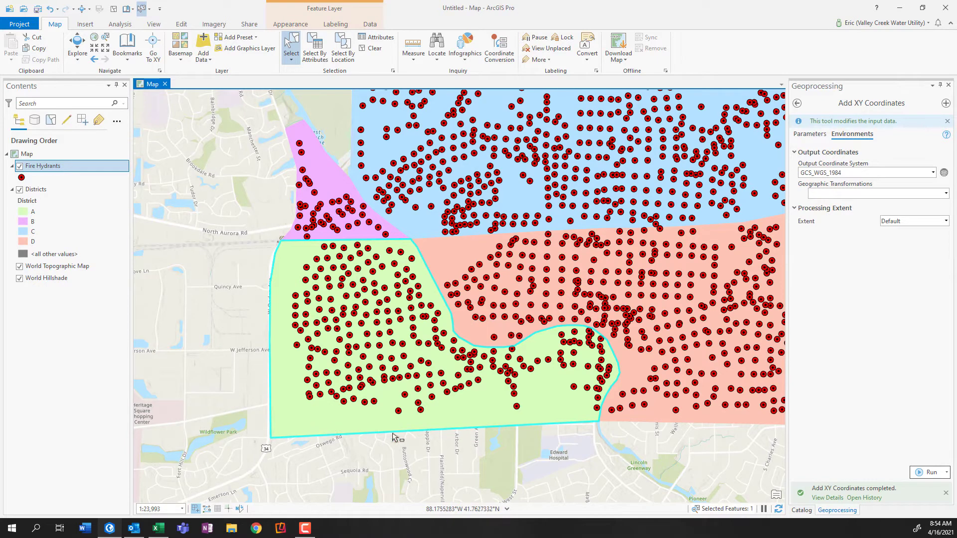
{"action": "mouse_move", "coordinate": [614, 376]}
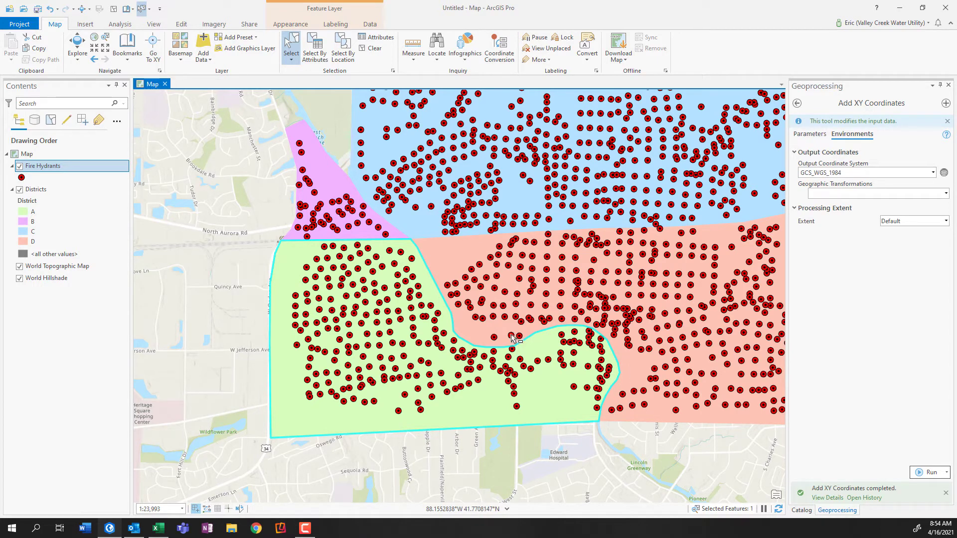
{"action": "mouse_move", "coordinate": [275, 269]}
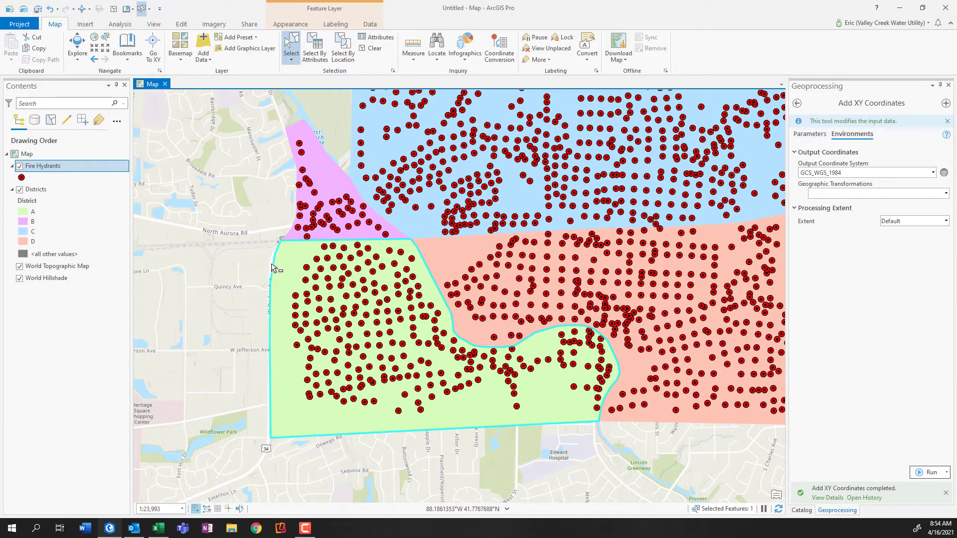
{"action": "mouse_move", "coordinate": [280, 268]}
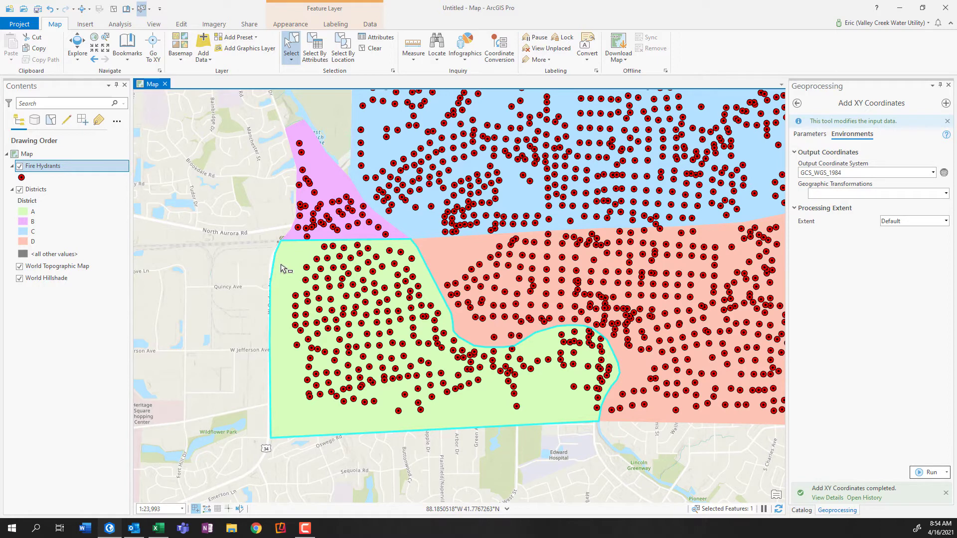
{"action": "mouse_move", "coordinate": [302, 206]}
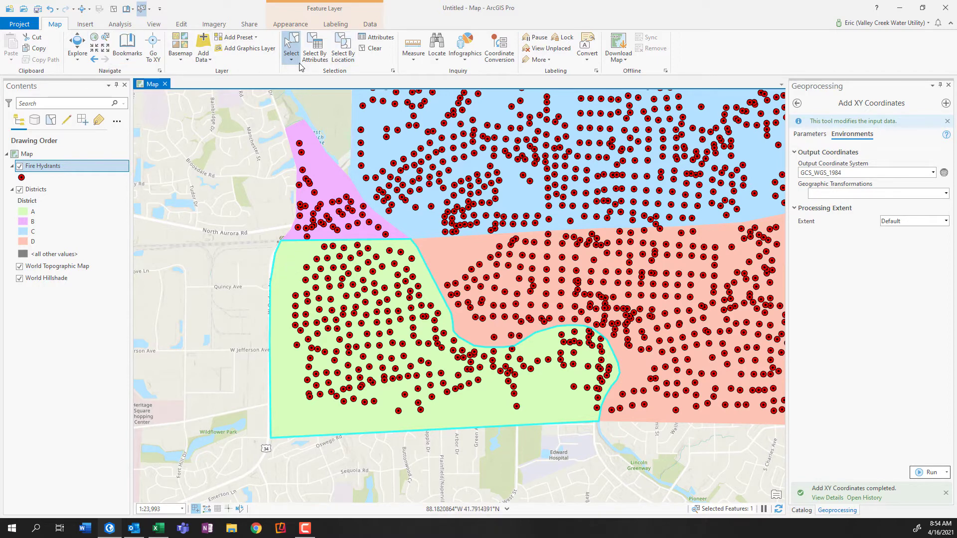
Select Fire Hydrants intersecting Districts via Select By Location, giving 246 features.
{"action": "left_click", "coordinate": [342, 46]}
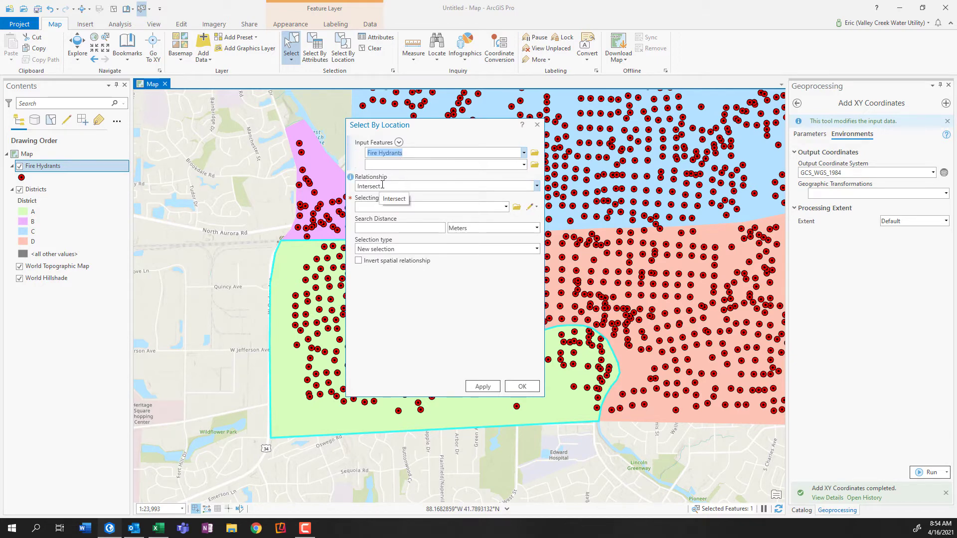
{"action": "left_click", "coordinate": [506, 207]}
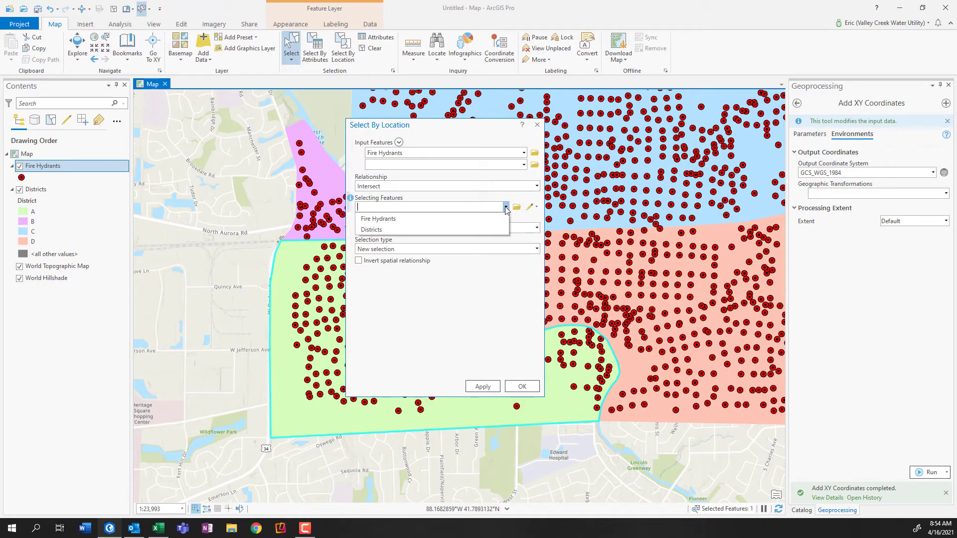
{"action": "left_click", "coordinate": [370, 229]}
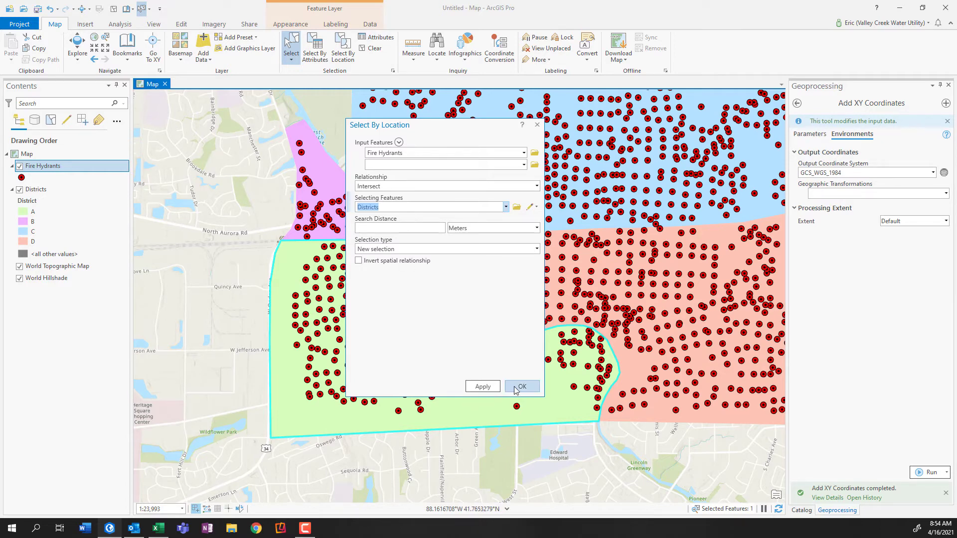
{"action": "left_click", "coordinate": [521, 387]}
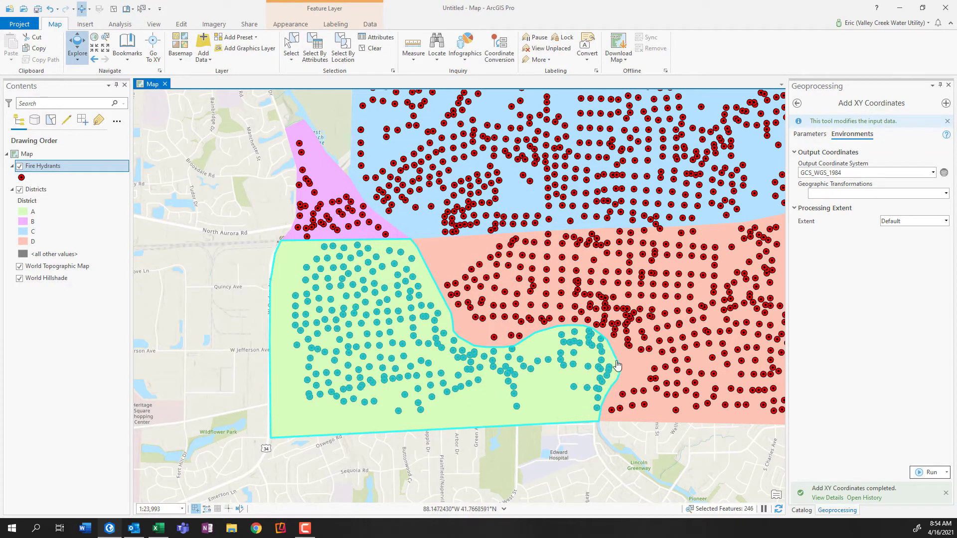
{"action": "mouse_move", "coordinate": [295, 383]}
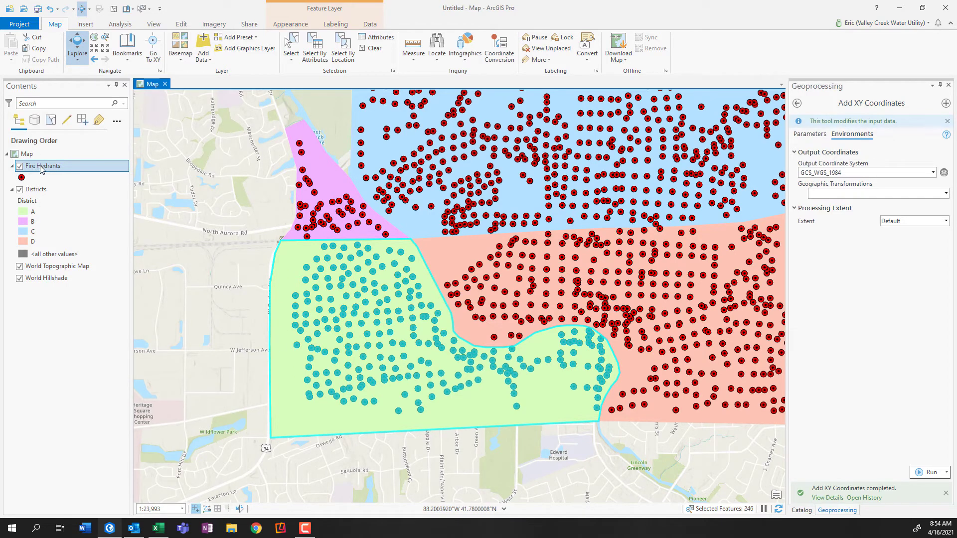
Reopen the Fire Hydrants attribute table and copy the selected district A records.
{"action": "right_click", "coordinate": [43, 166]}
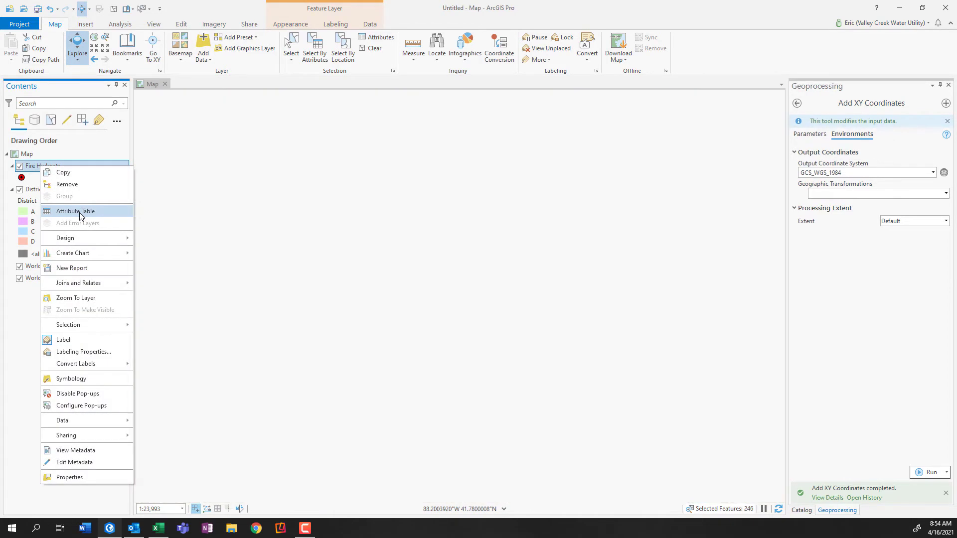
{"action": "left_click", "coordinate": [76, 210]}
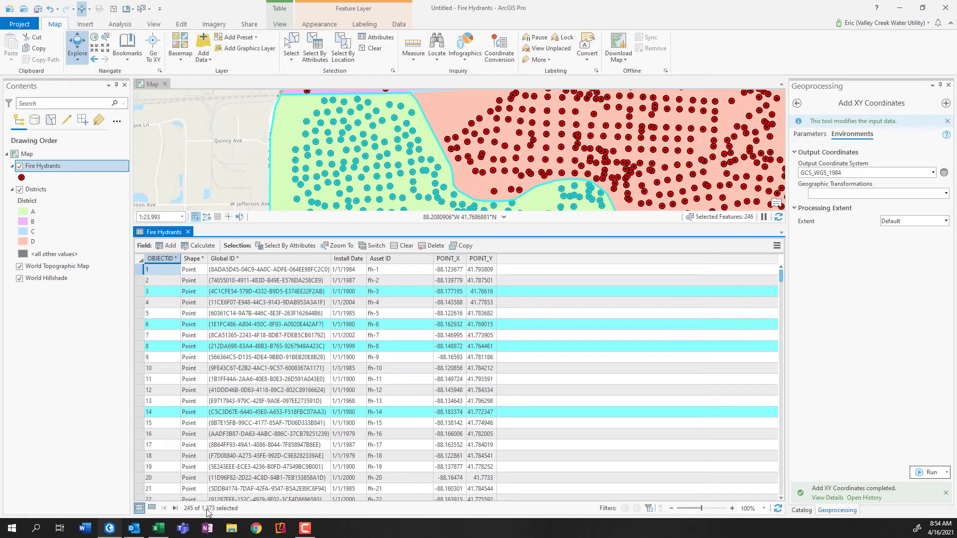
{"action": "left_click", "coordinate": [462, 245]}
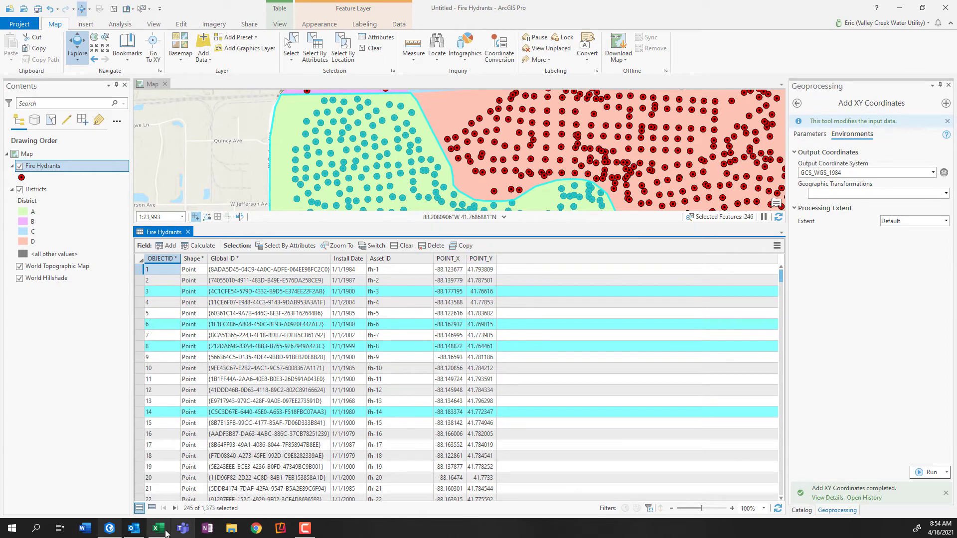
Paste the district A records into cell A1 of Sheet3 and scroll to check the last row.
{"action": "left_click", "coordinate": [157, 528]}
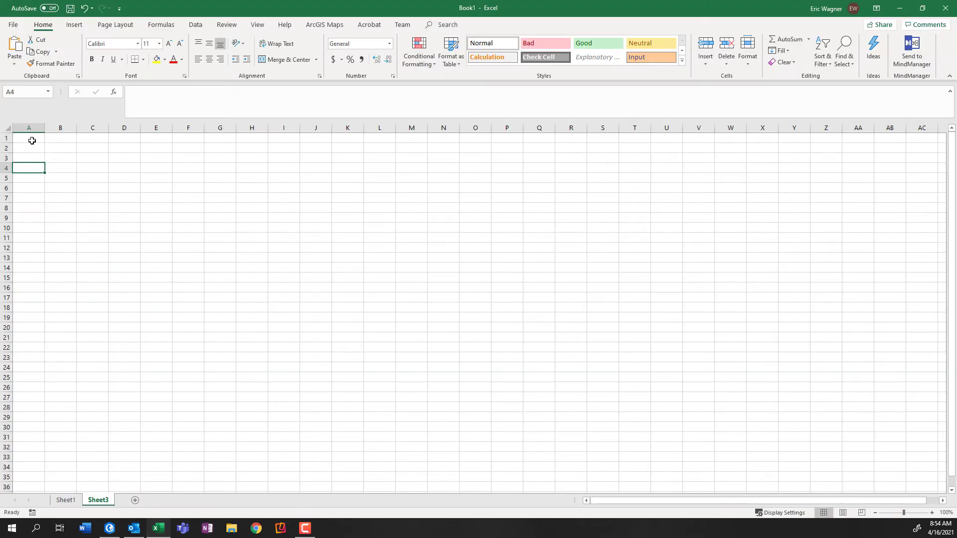
{"action": "right_click", "coordinate": [29, 139]}
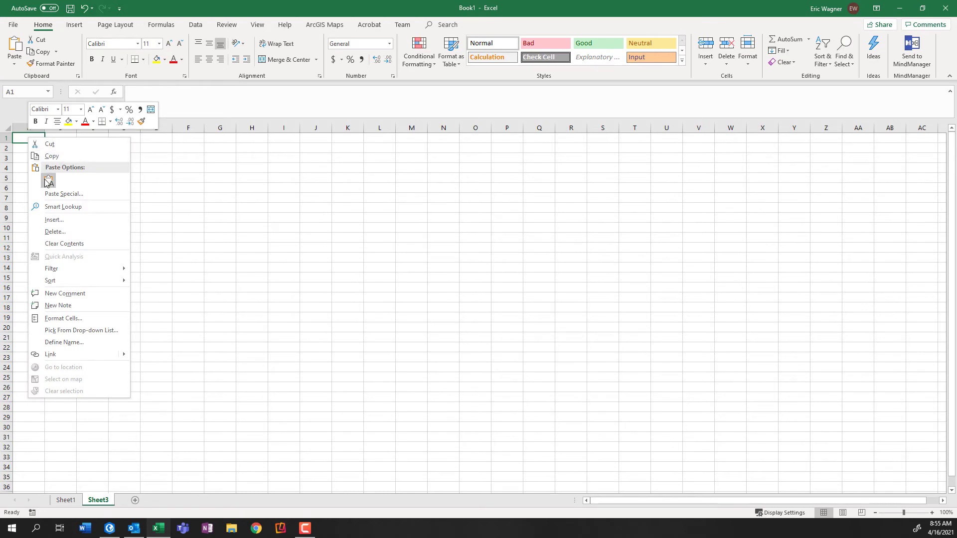
{"action": "left_click", "coordinate": [48, 179]}
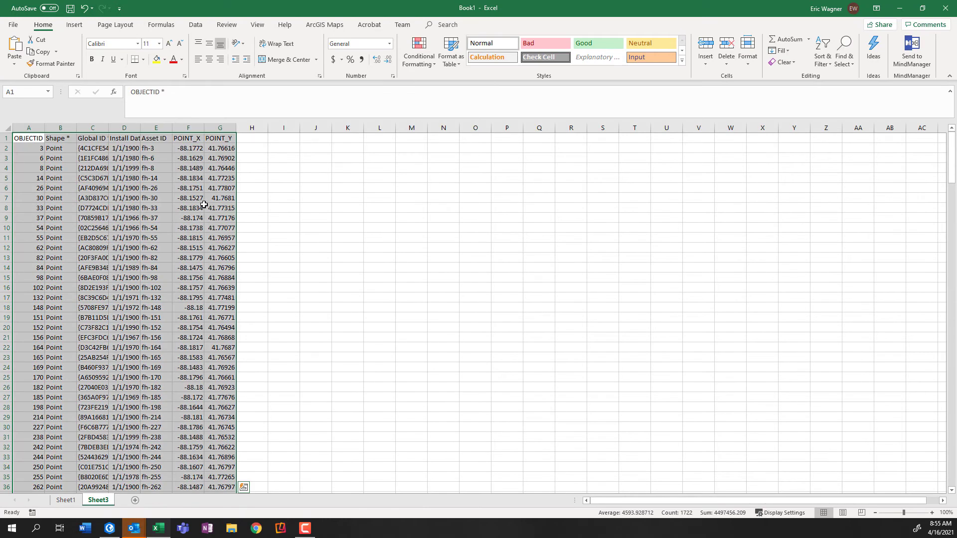
{"action": "left_click", "coordinate": [188, 207]}
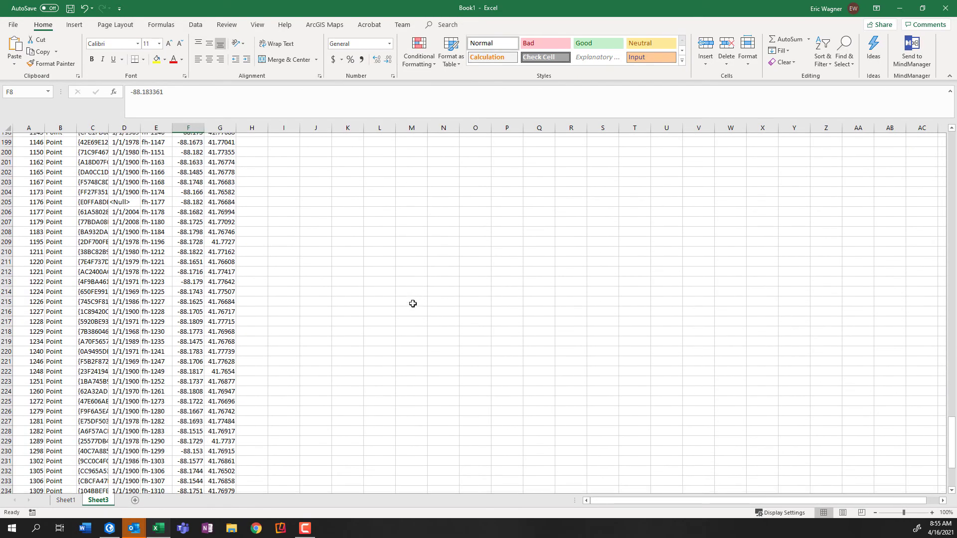
{"action": "scroll", "scroll_direction": "down", "scroll_amount": 3}
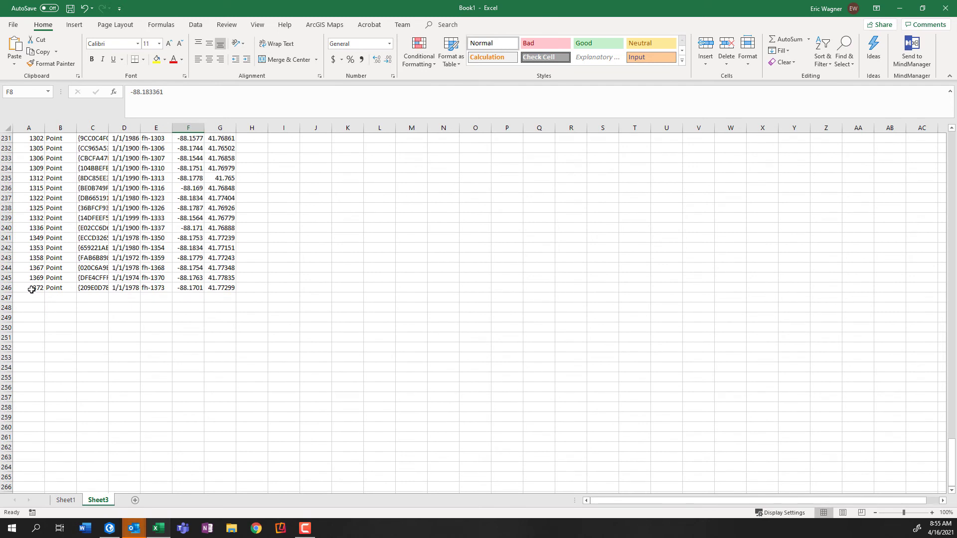